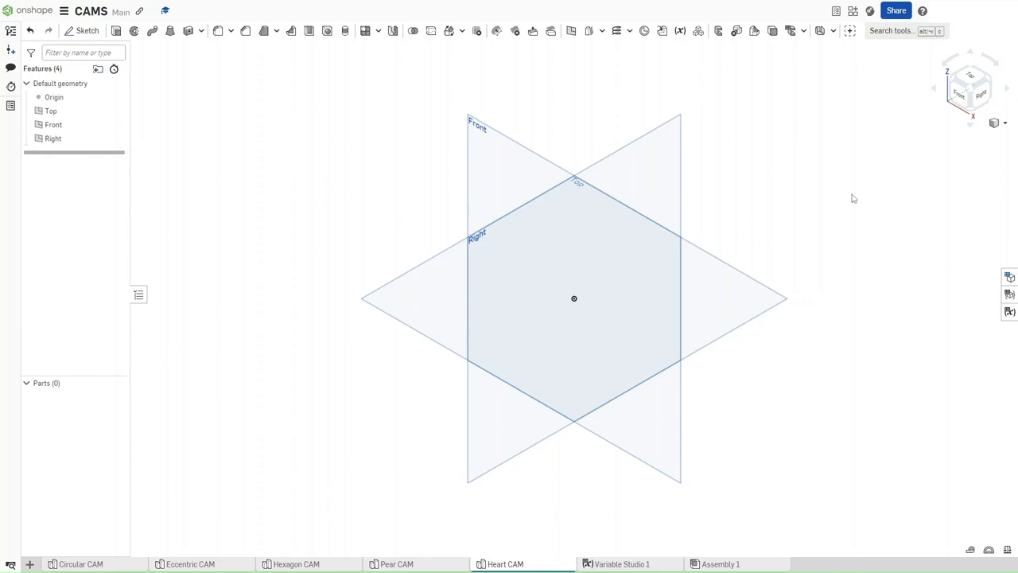
mouse_move(786, 402)
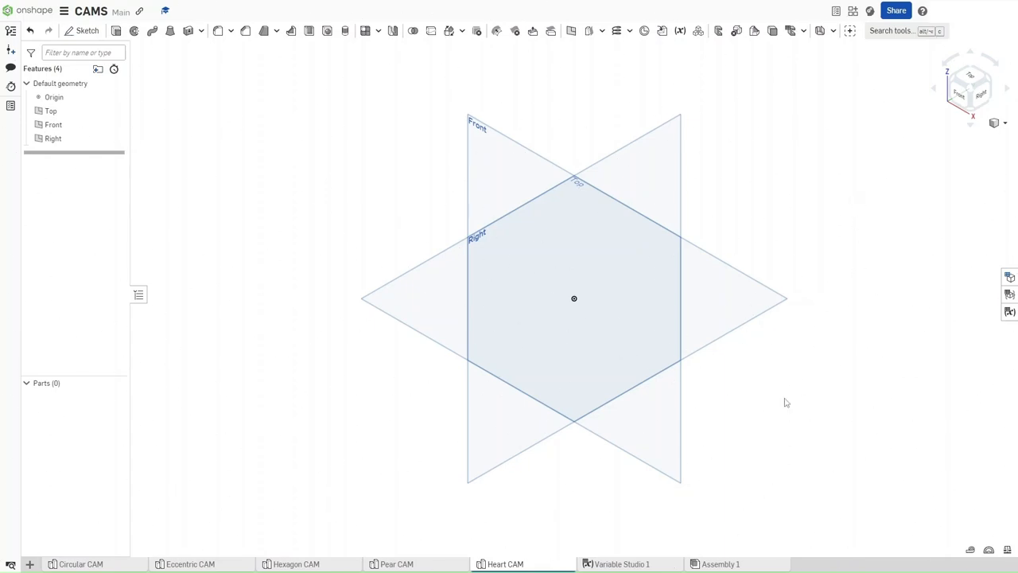
mouse_move(98, 538)
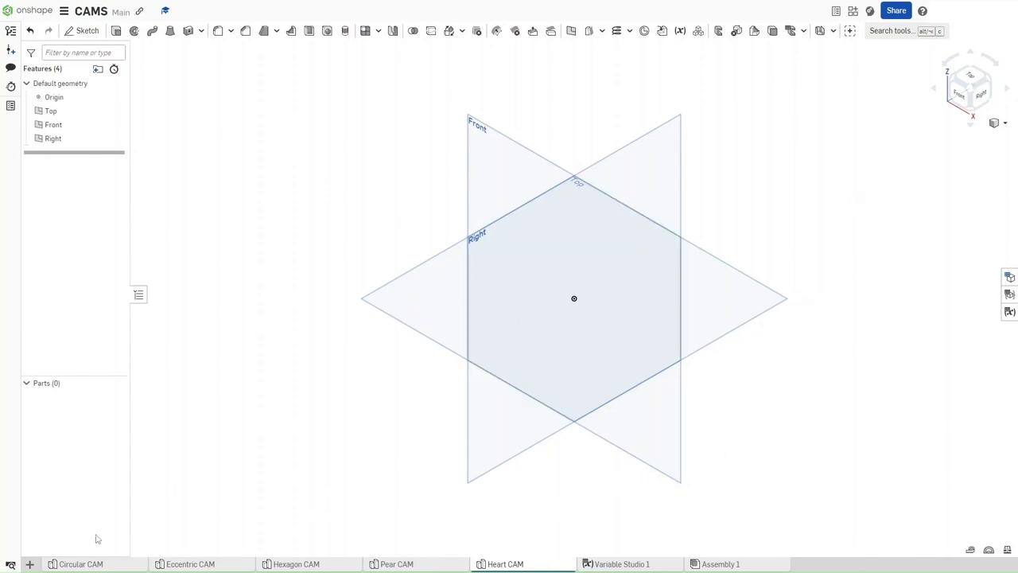
mouse_move(577, 551)
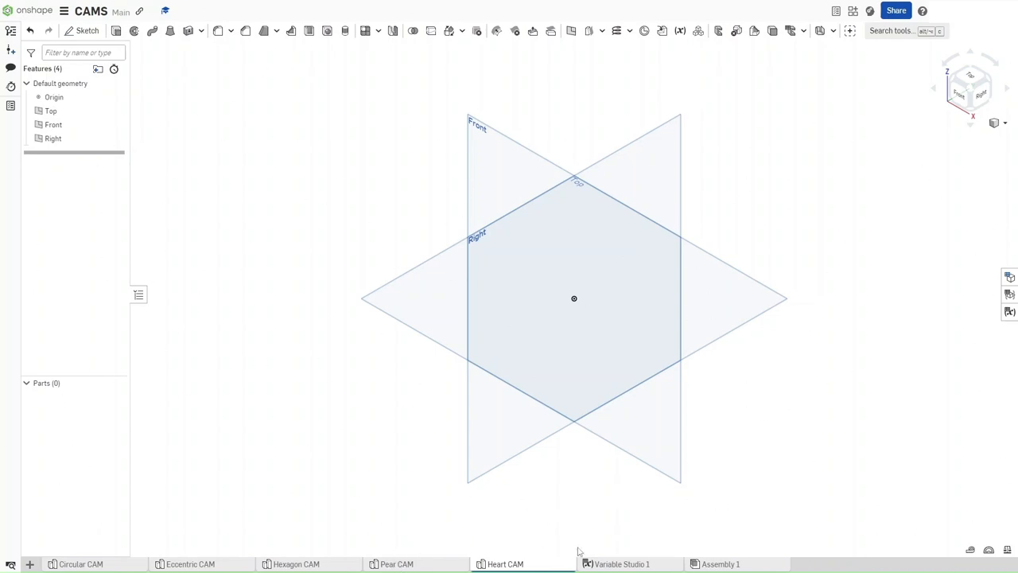
Review the variables in Variable Studio and return to the Heart CAM part studio.
click(624, 563)
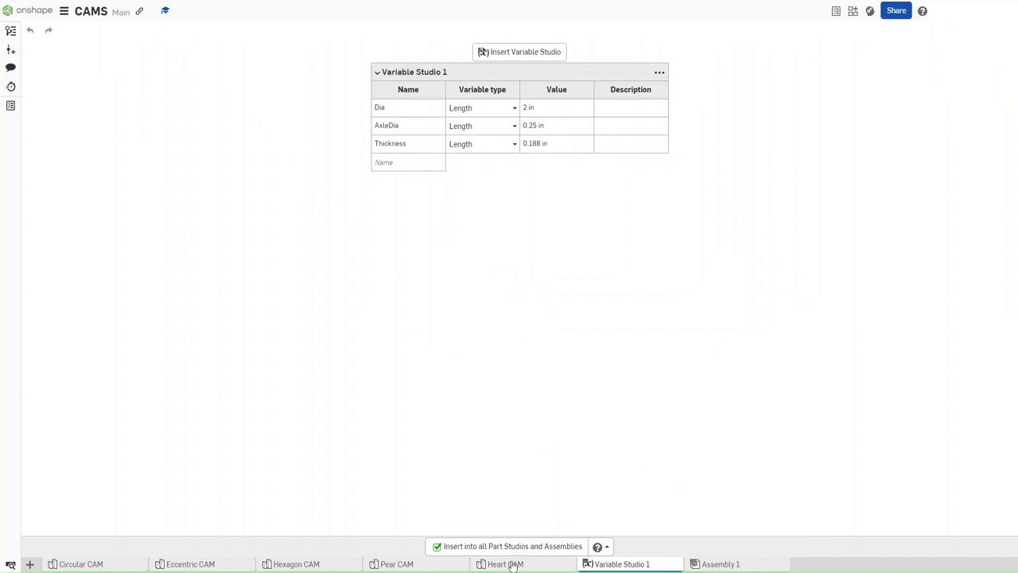
click(502, 564)
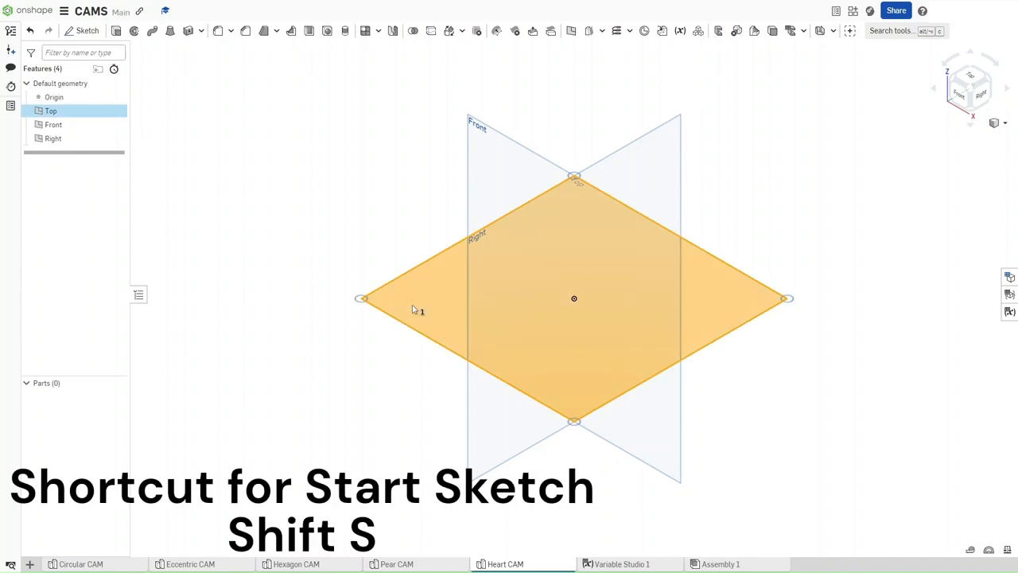
Sketch a circle at the origin on the Top plane, dimensioned to #Dia (Ø2).
key(shift+s)
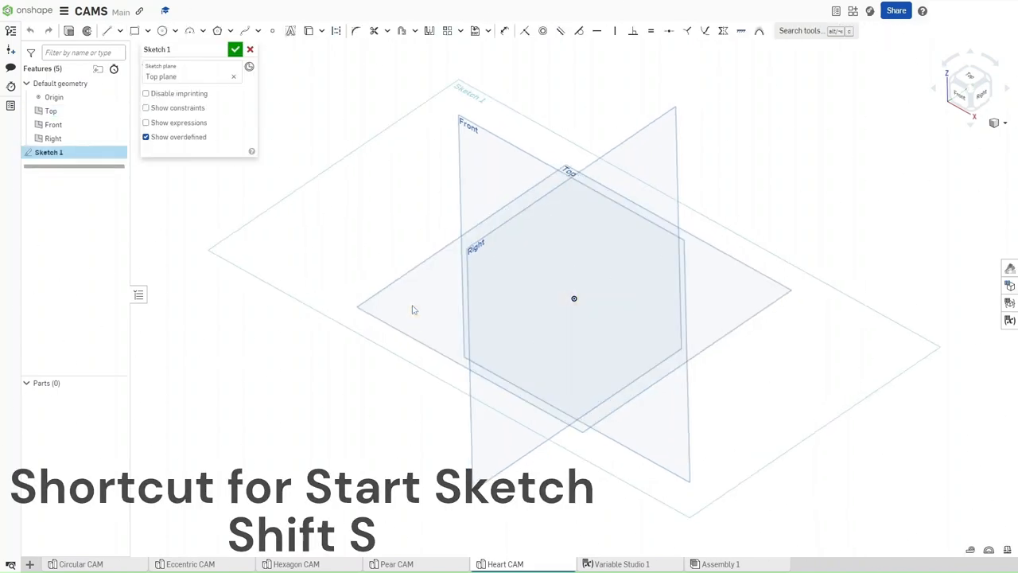
key(shift+5)
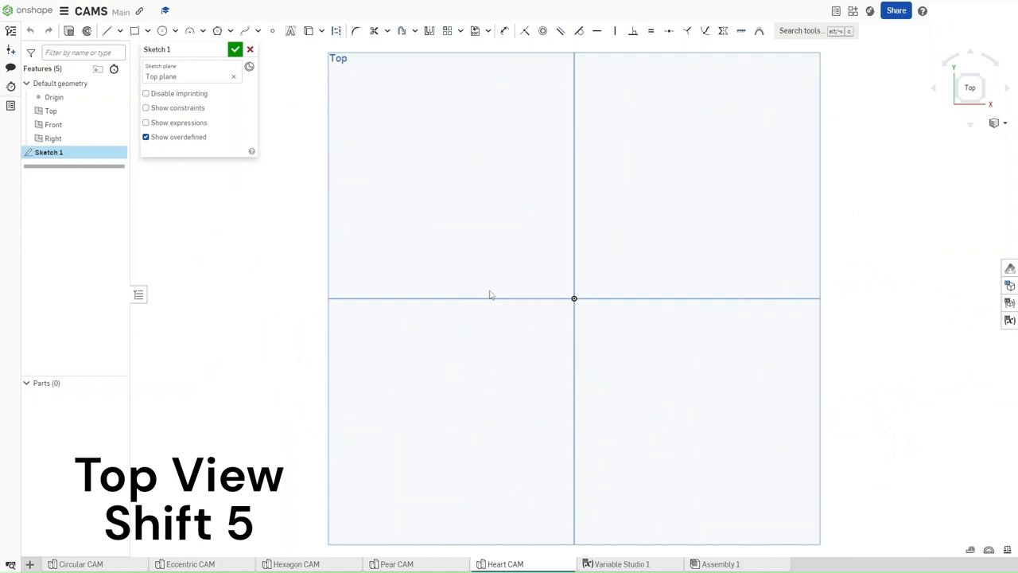
key(c)
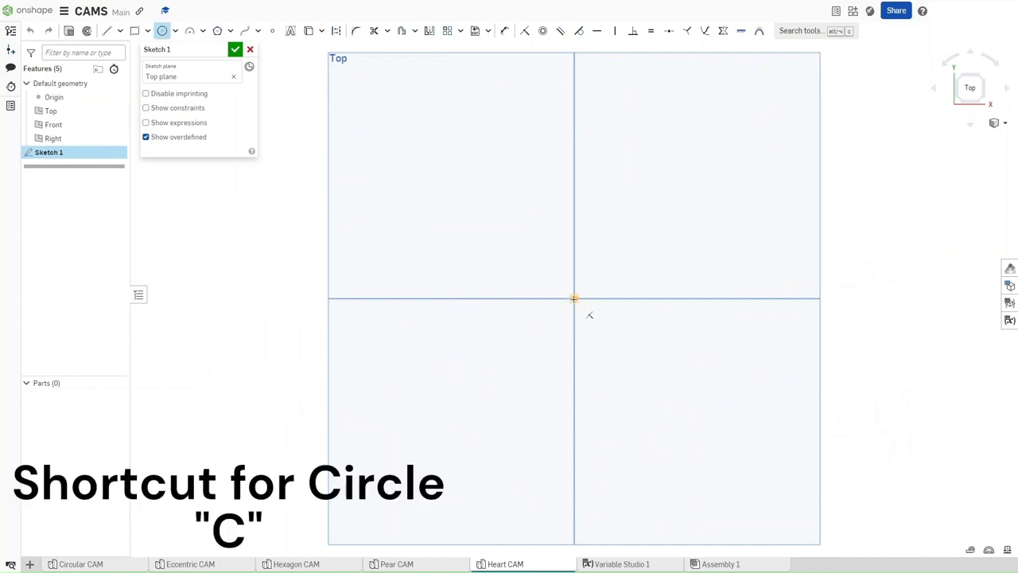
drag(574, 299, 490, 211)
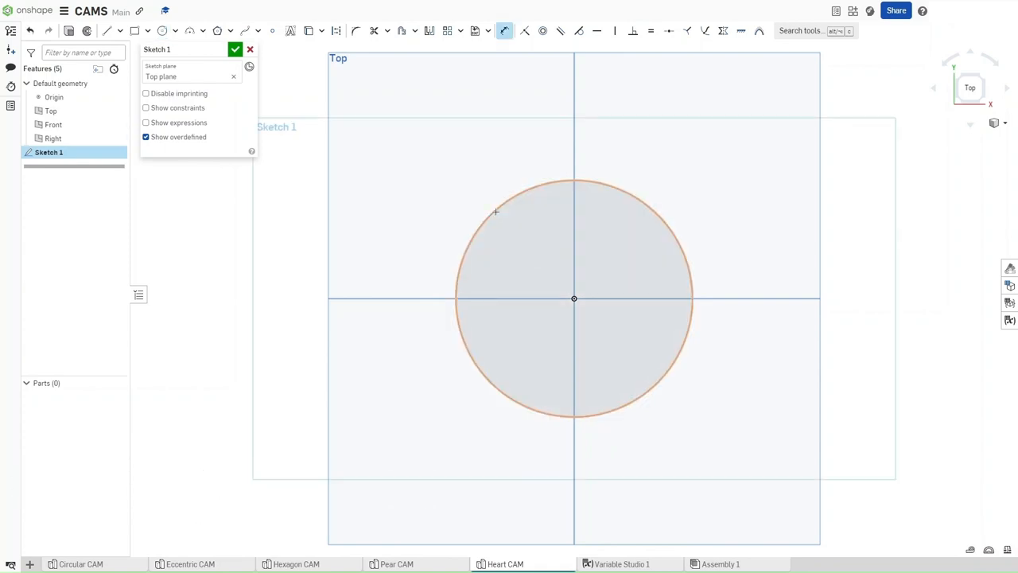
key(d)
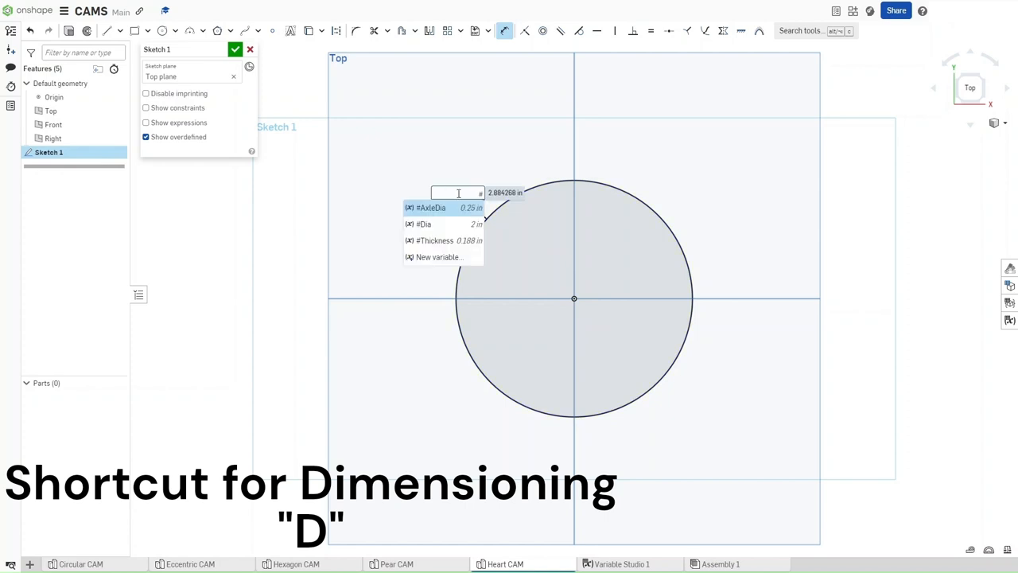
click(423, 222)
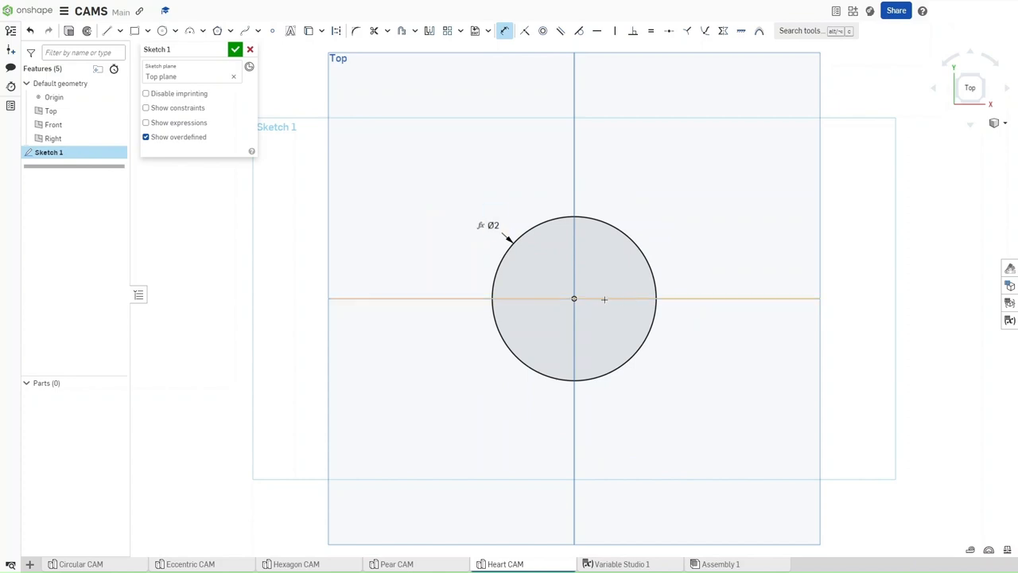
scroll(up, 3)
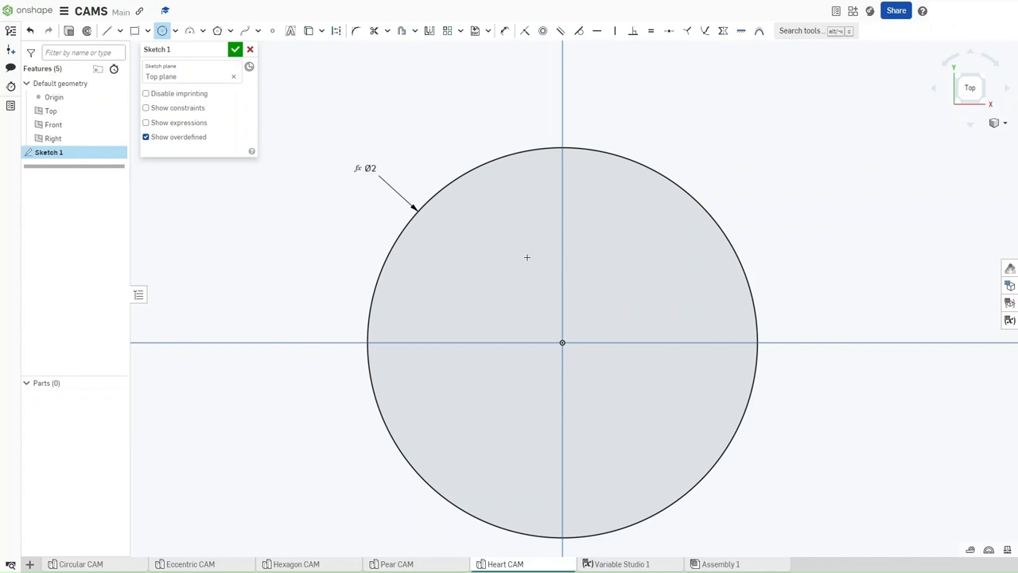
mouse_move(591, 201)
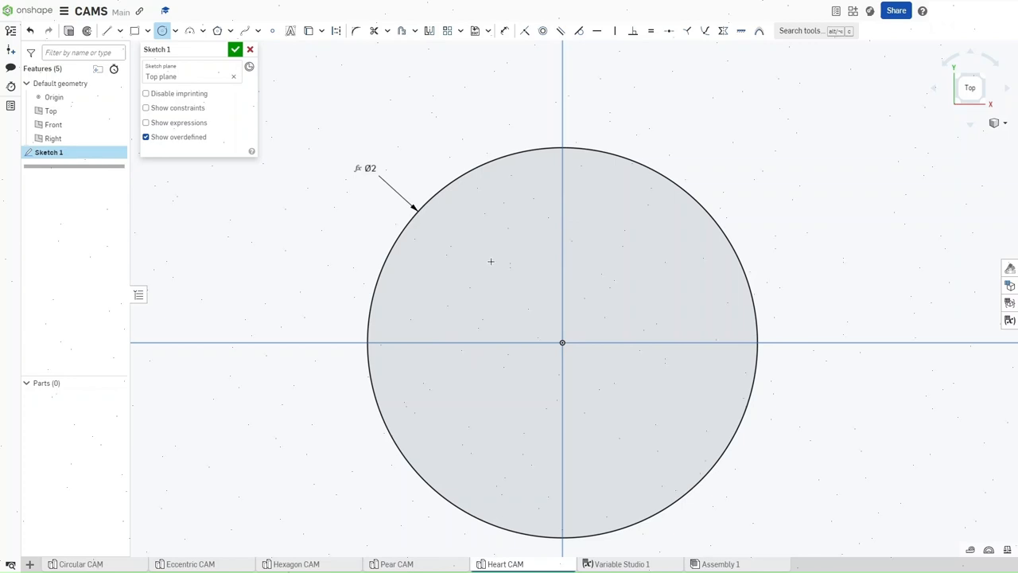
Draw a smaller circle up-left of the origin, offset 0.4 and 0.25, sized from #Dia.
drag(490, 259, 509, 207)
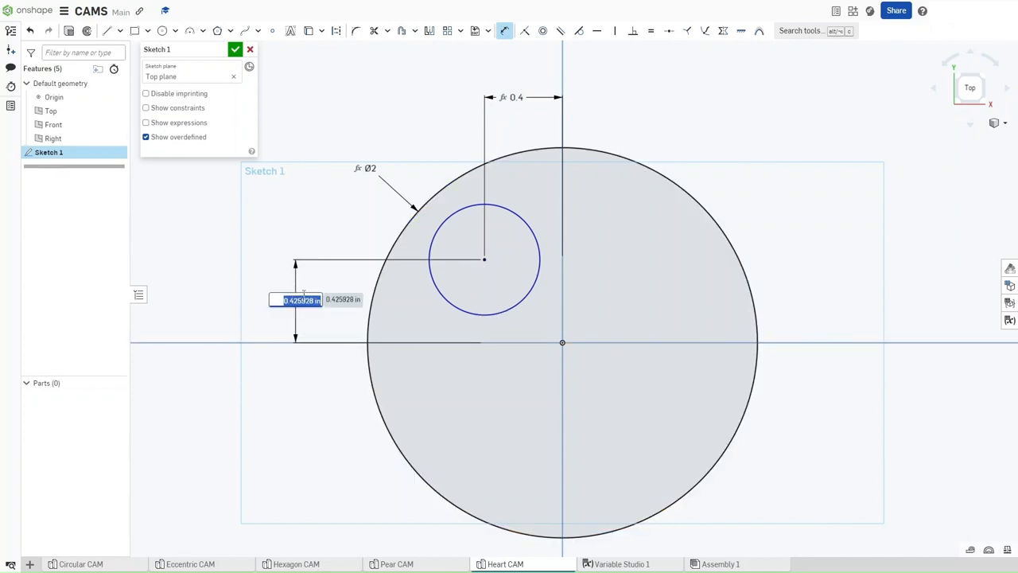
text(#Dia/)
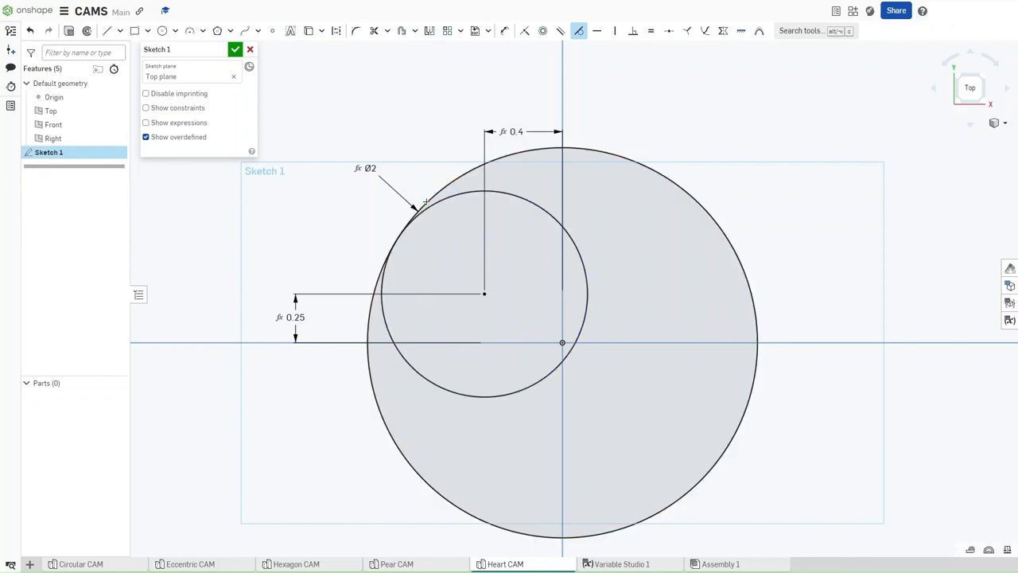
mouse_move(426, 32)
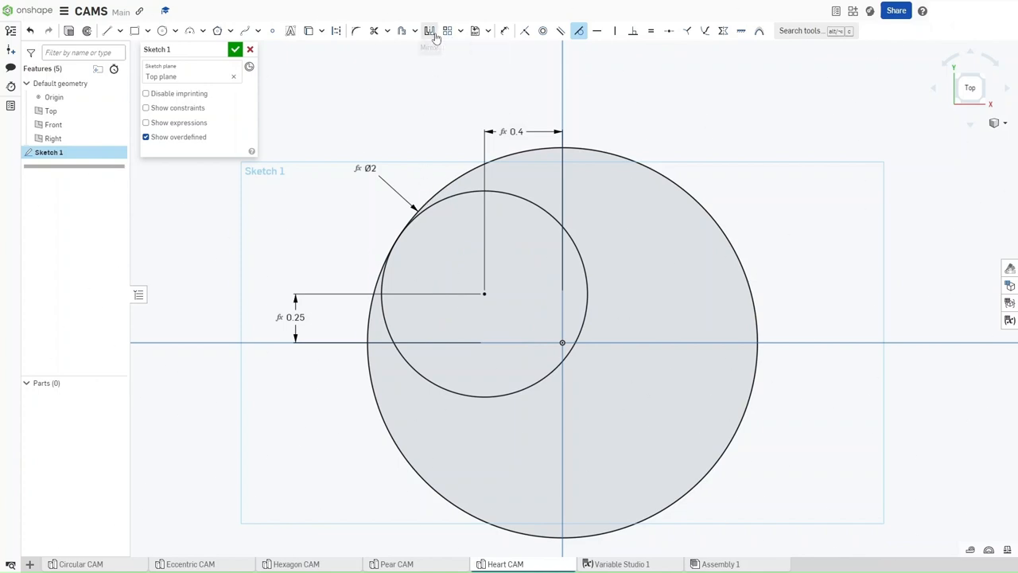
Mirror the offset circle across the vertical axis to the right side.
click(430, 30)
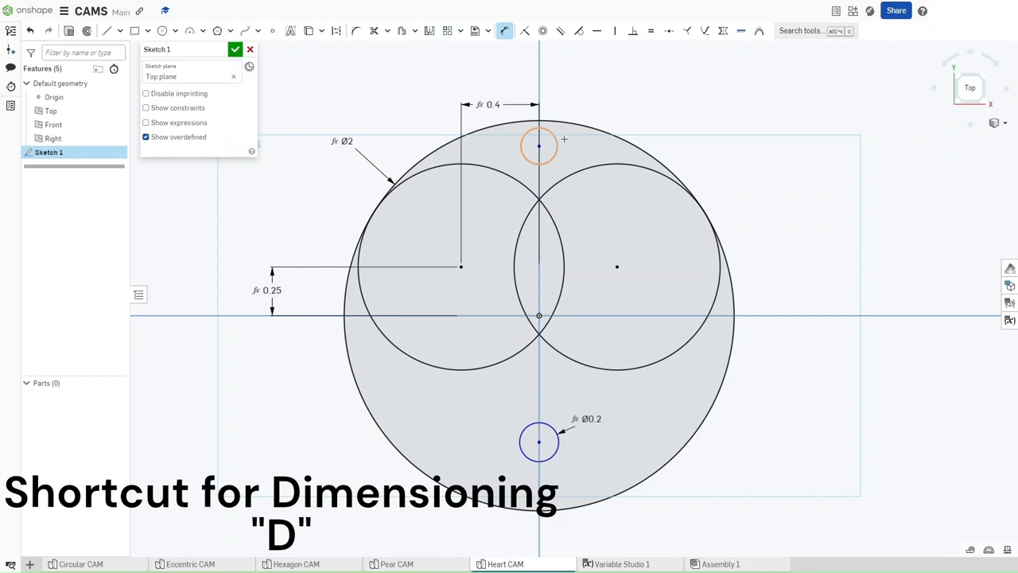
Set the top small circle to Ø0.2 and the bottom circle 0.9 below the origin via #Dia.
click(538, 146)
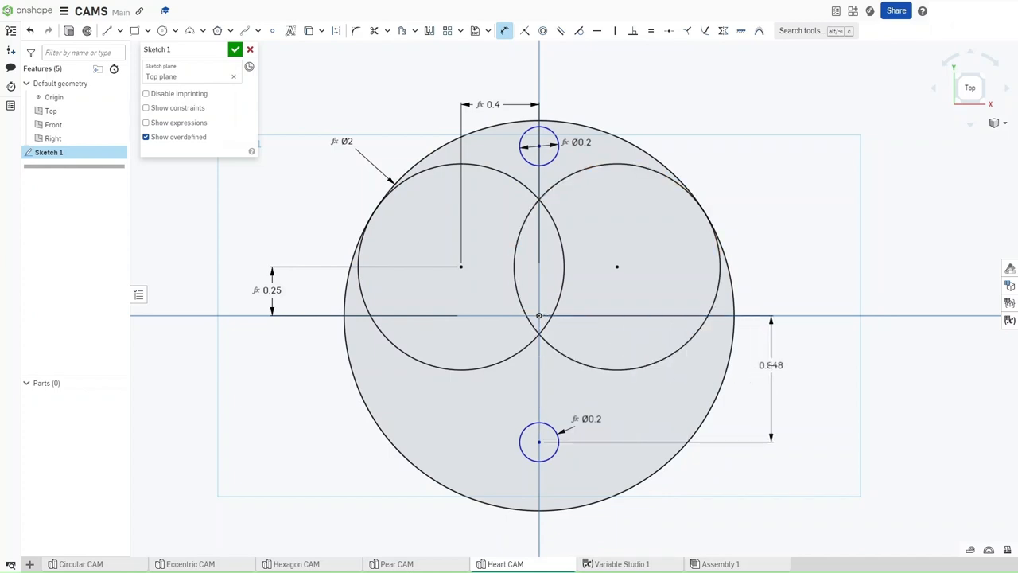
double_click(771, 364)
text(9*#)
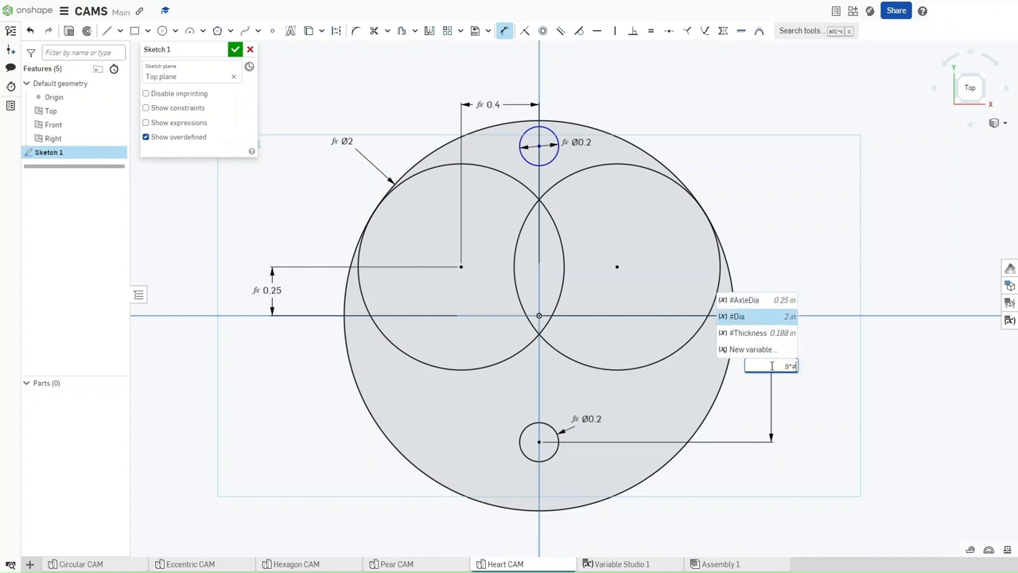
click(738, 315)
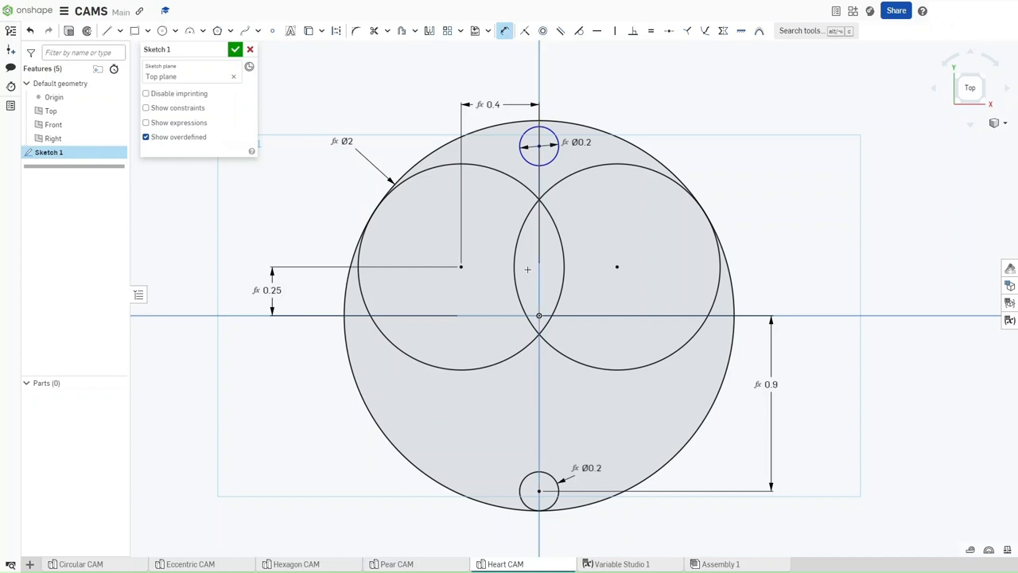
mouse_move(468, 210)
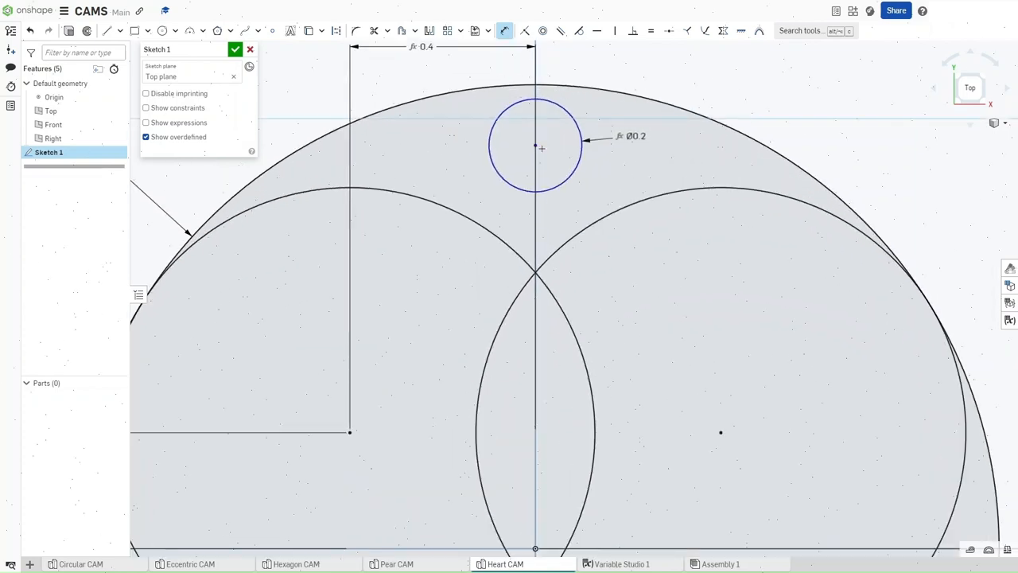
Draw two lines from the side circles down to the bottom circle, tangent to each.
key(t)
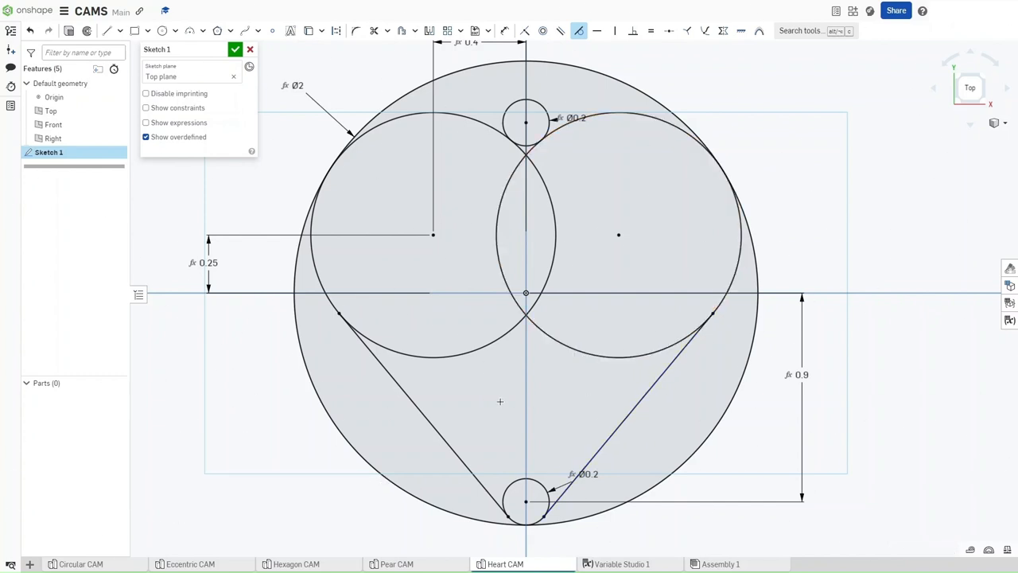
Trim the overlapping arcs to a clean heart outline with a Ø0.25 axle hole at the origin.
key(m)
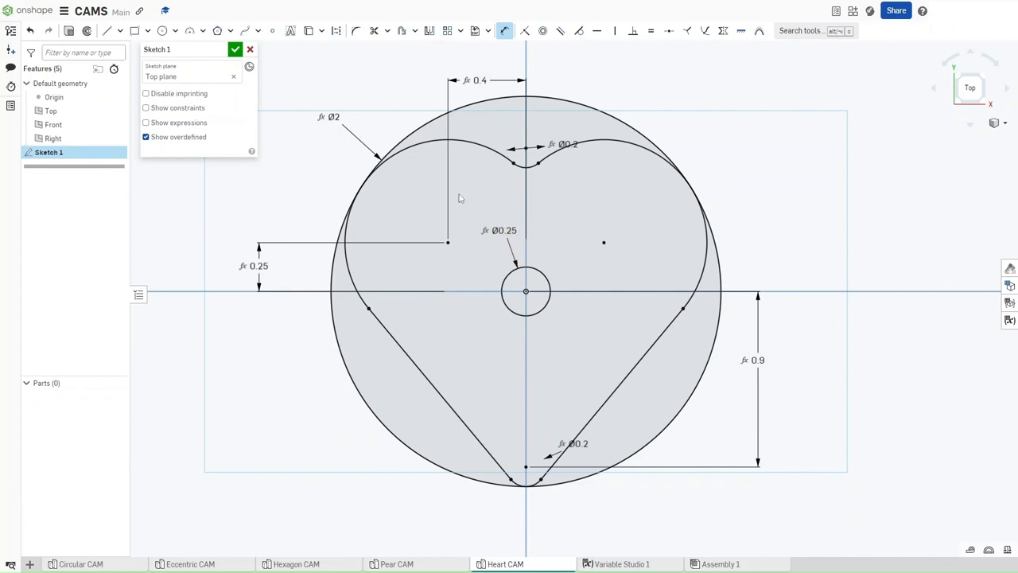
Finish the sketch and extrude the heart region, axle hole open, to #Thickness as Part 1.
click(235, 49)
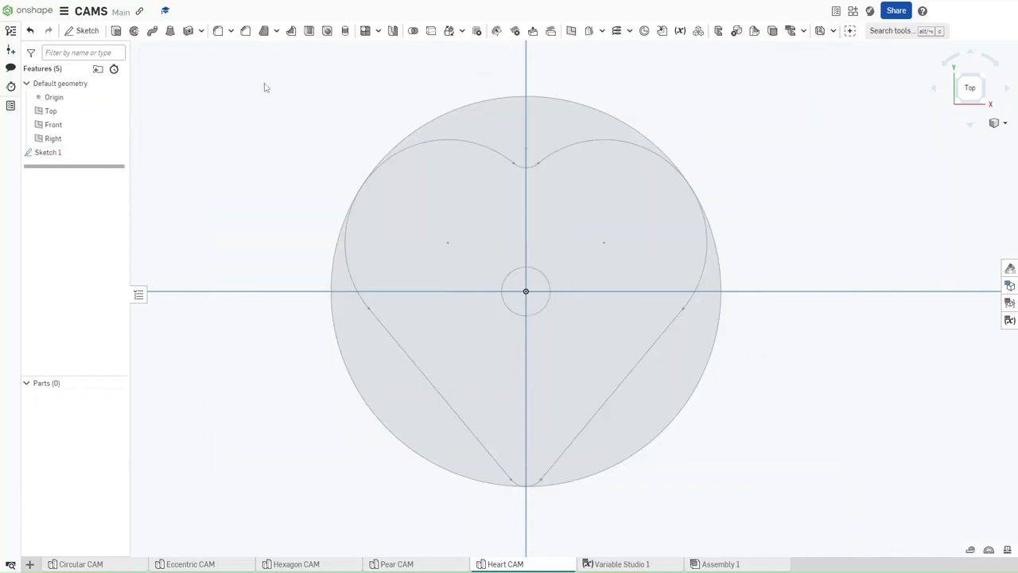
key(Shift+E)
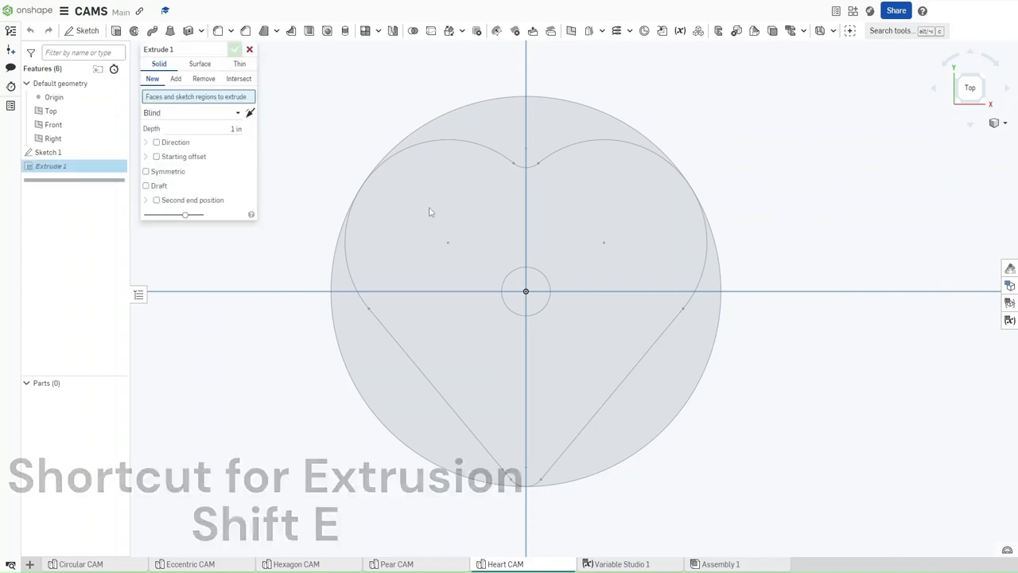
click(430, 210)
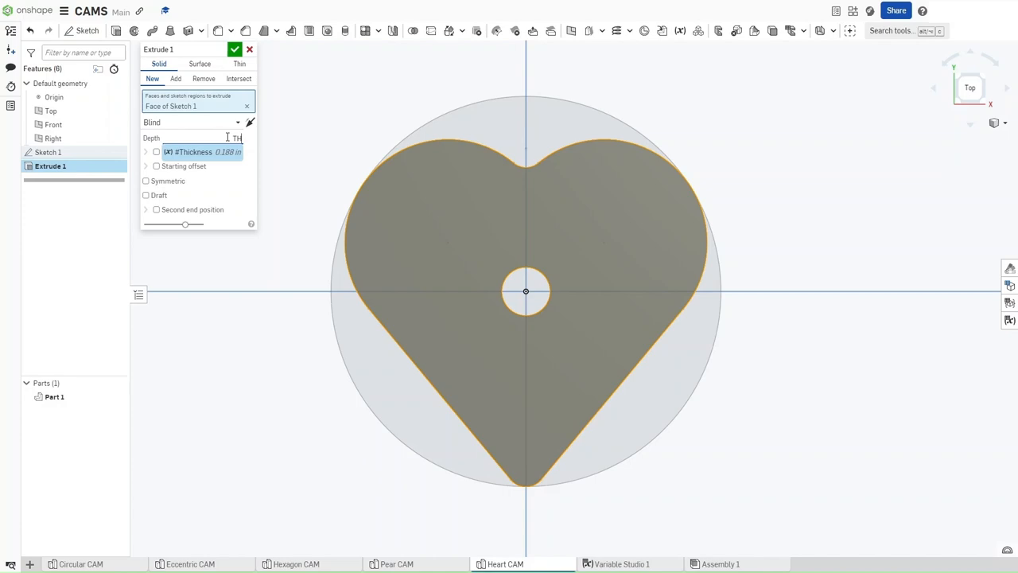
click(232, 48)
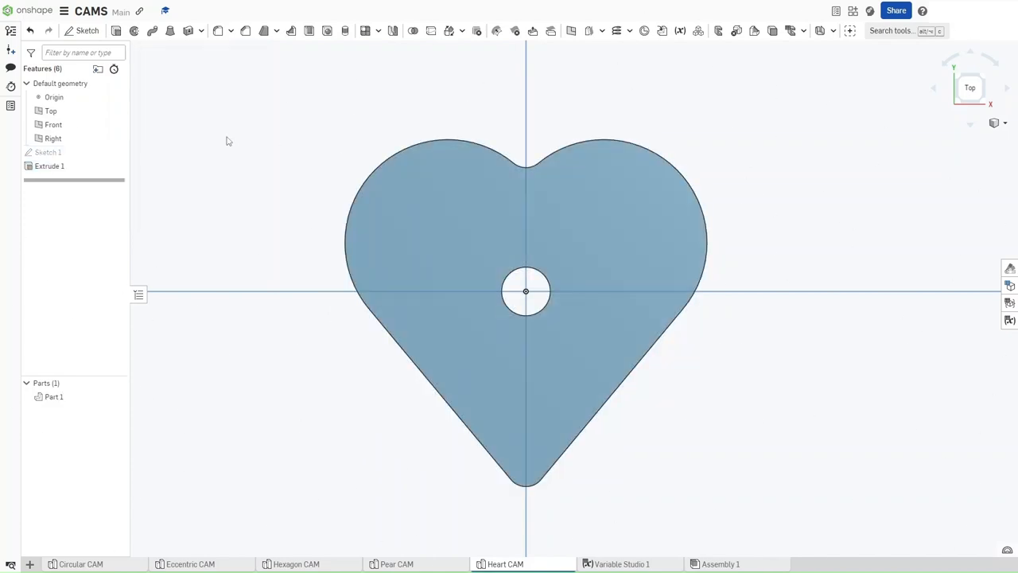